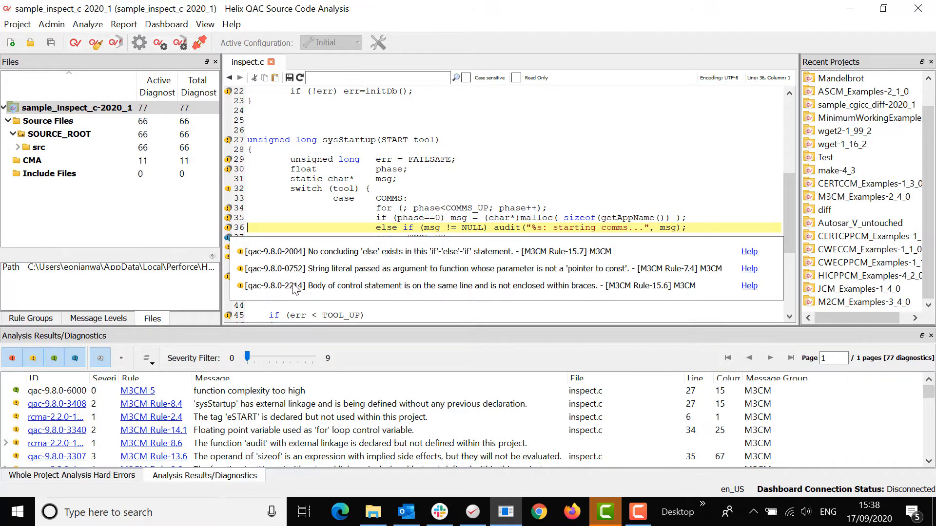
mouse_move(292, 288)
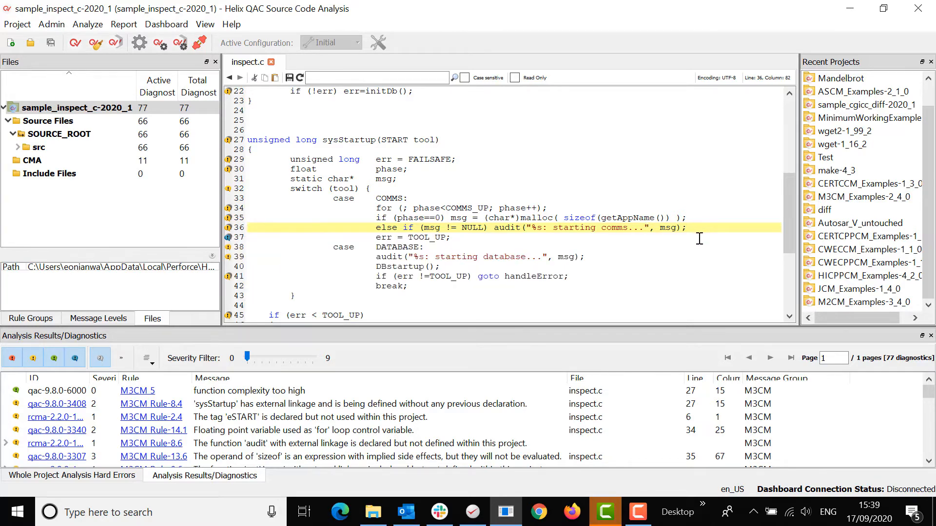
Append the /*PRQA S 0752 # I am deviate*/ deviation comment to the end of line 36
type("?")
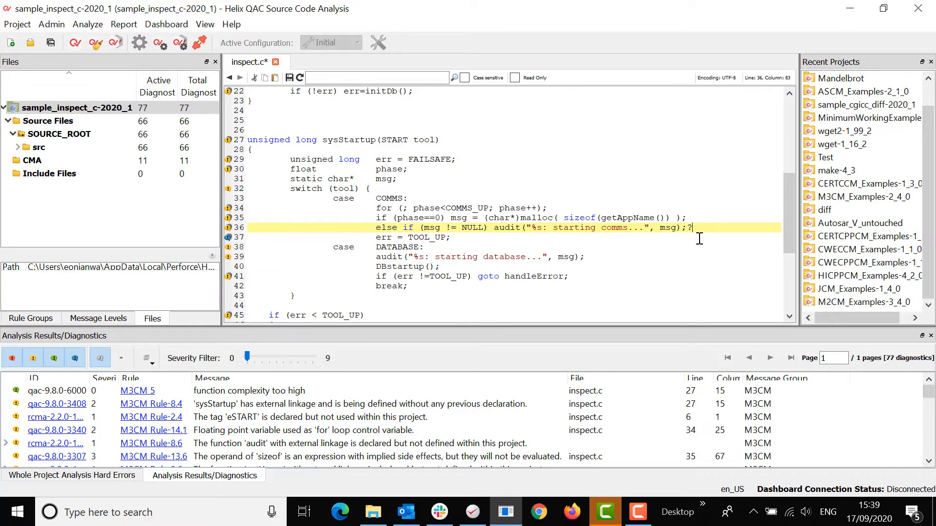
key("Backspace")
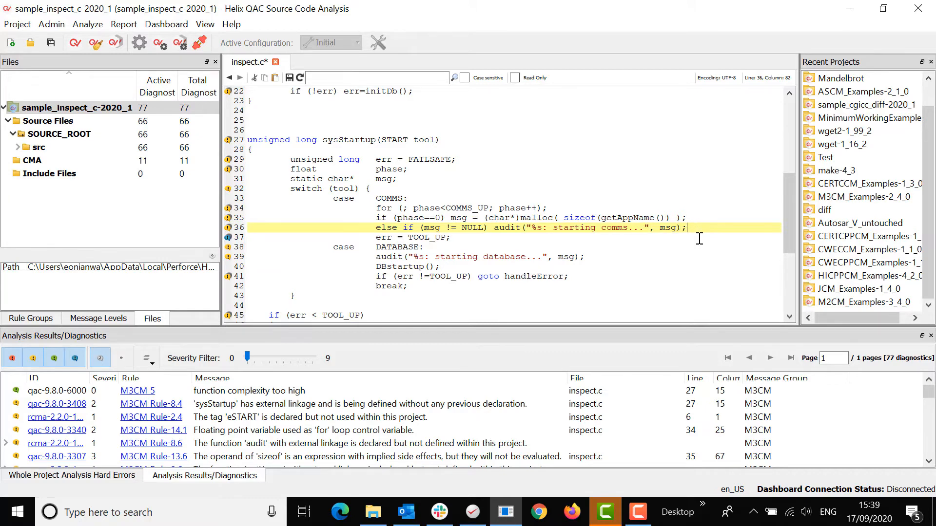
type("/*")
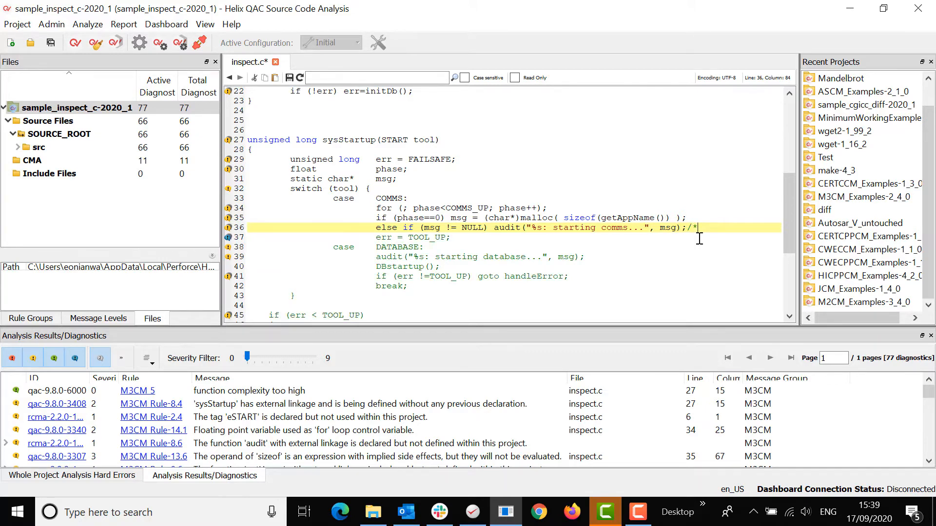
type("PRQA")
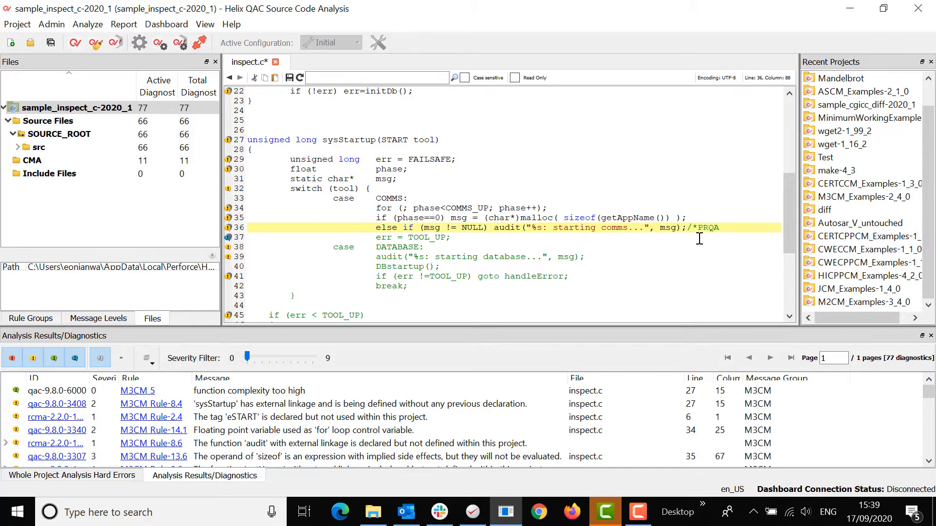
type("S")
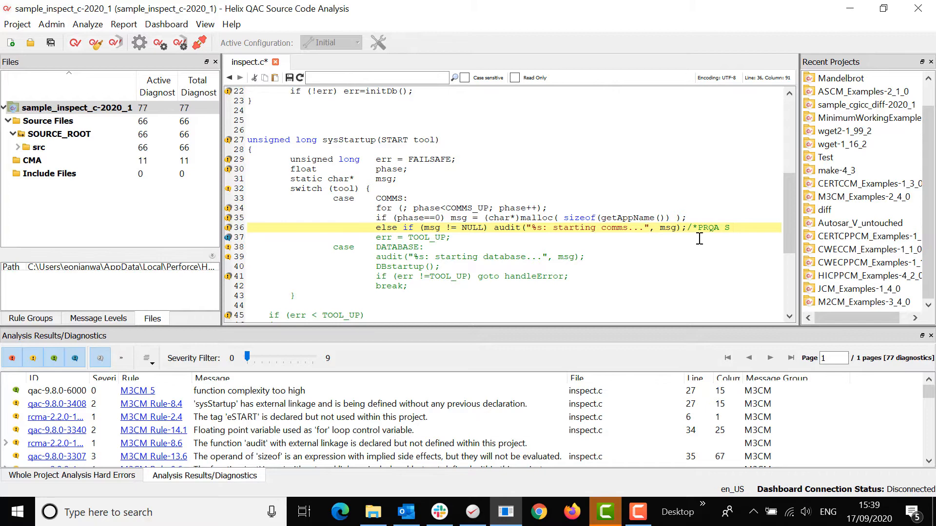
type("0752")
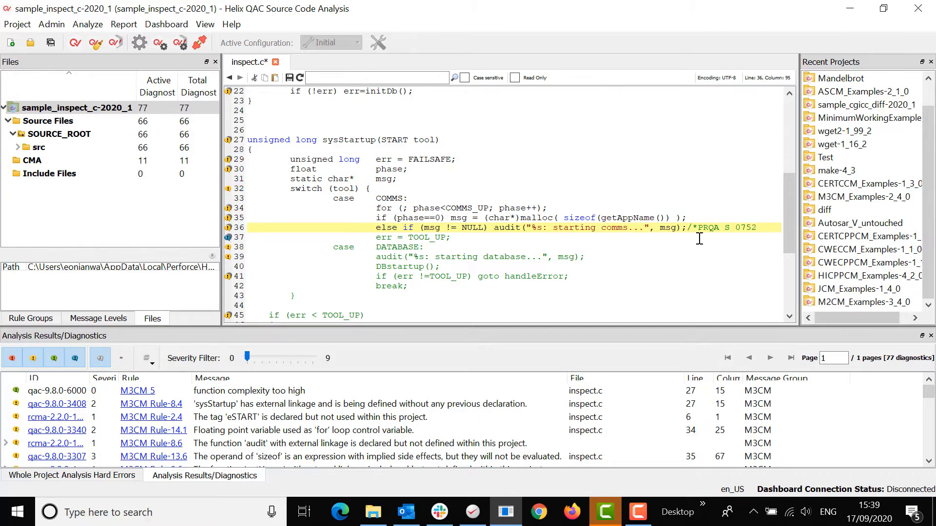
type("# I am deviate")
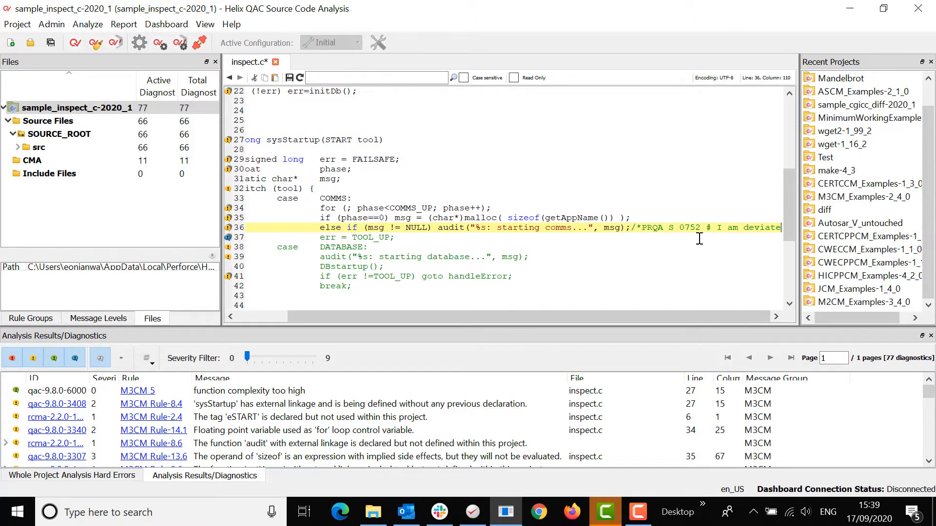
type("8")
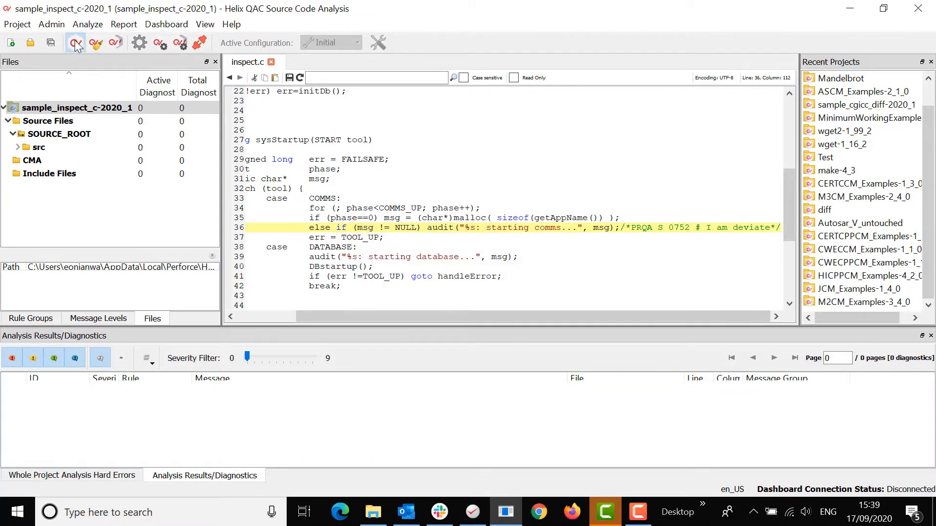
Re-analyse the project and dismiss the summary, leaving 76 of 77 diagnostics active
left_click(75, 43)
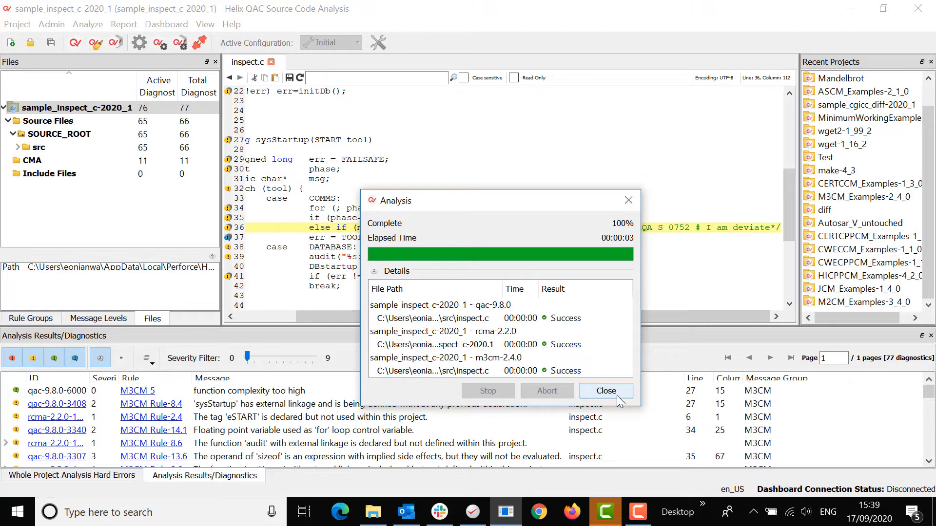
left_click(605, 391)
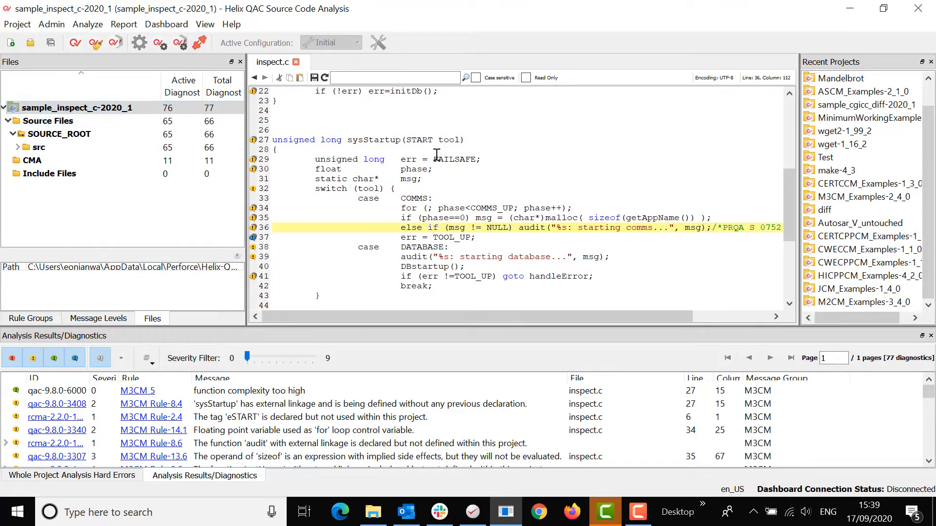
scroll("right", 3)
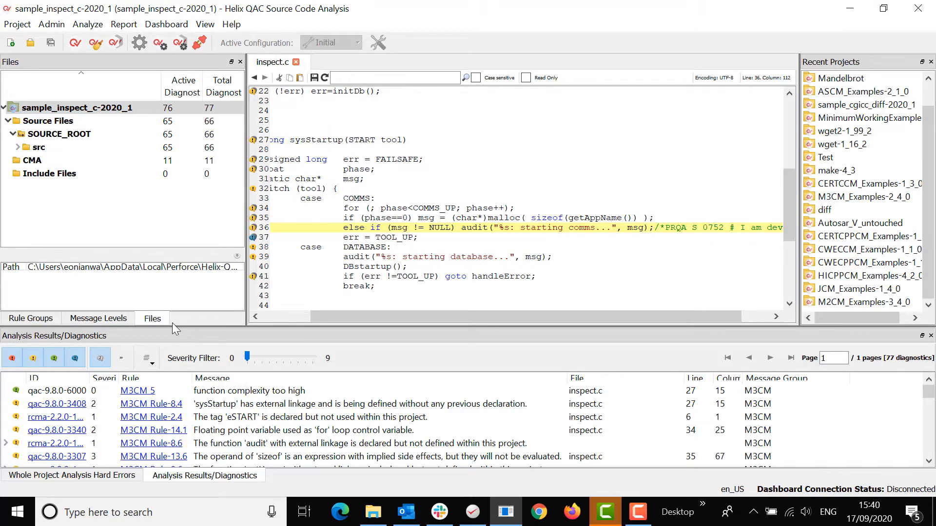
Enable 'Show comment suppressed diagnostics' so line 36's 0752 entry appears
left_click(145, 358)
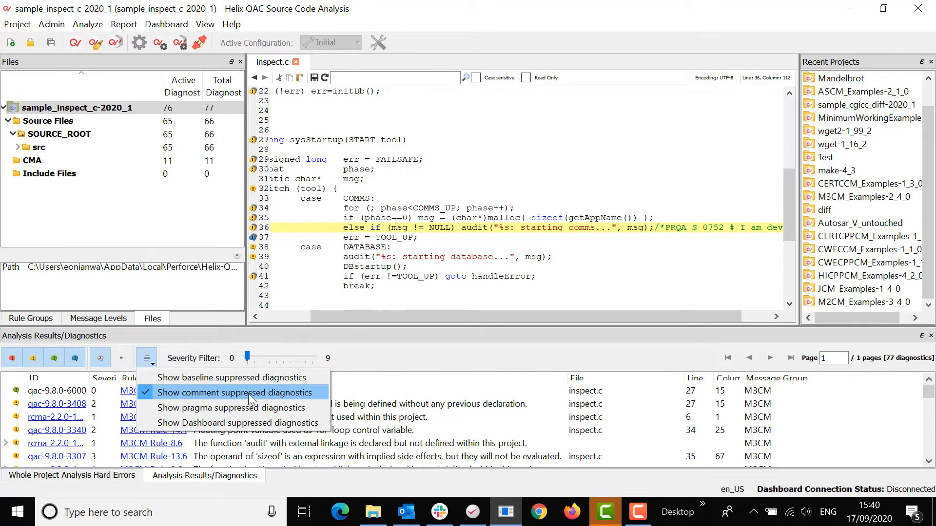
left_click(236, 392)
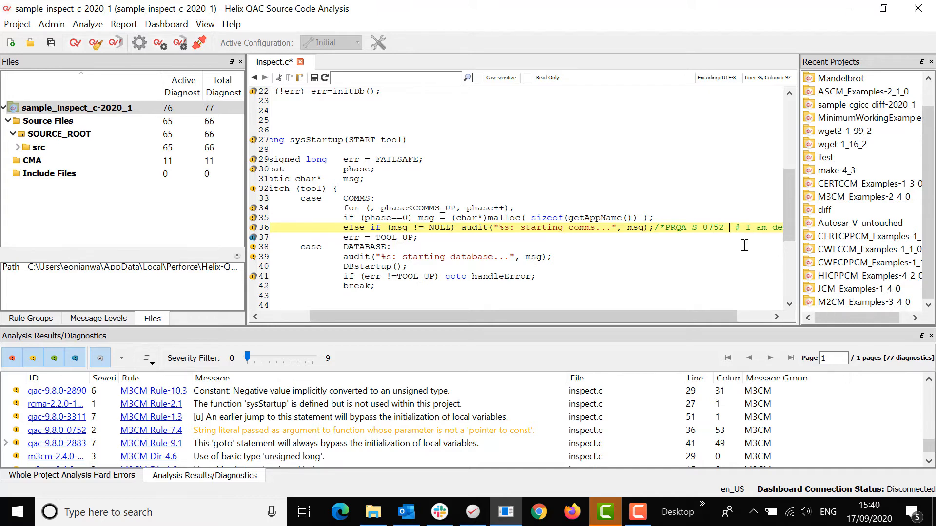
Add EOF to line 36's PRQA S 0752 comment and re-analyse, leaving 73 active diagnostics
type("EOF")
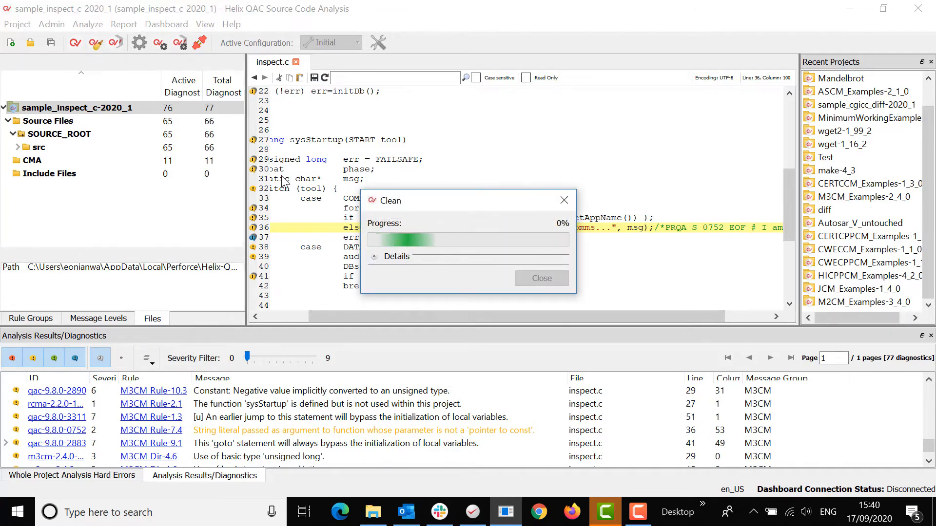
left_click(75, 42)
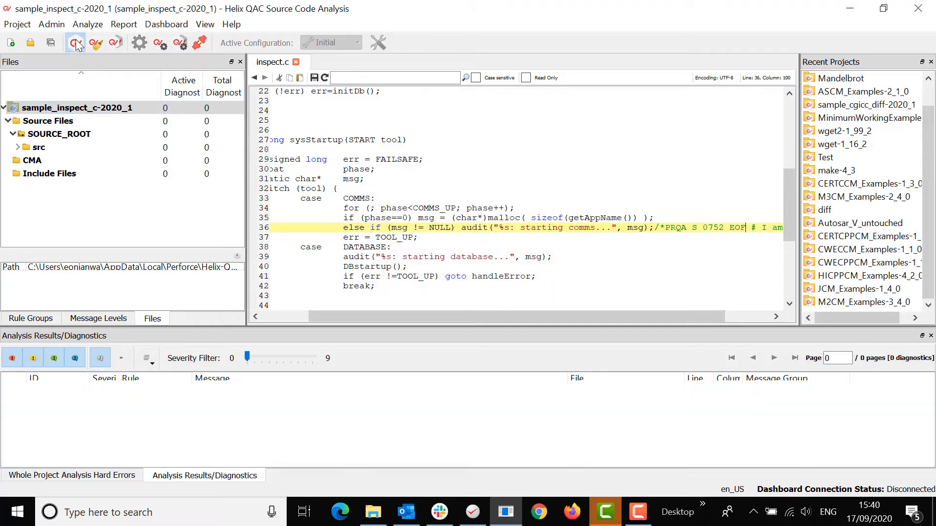
left_click(74, 43)
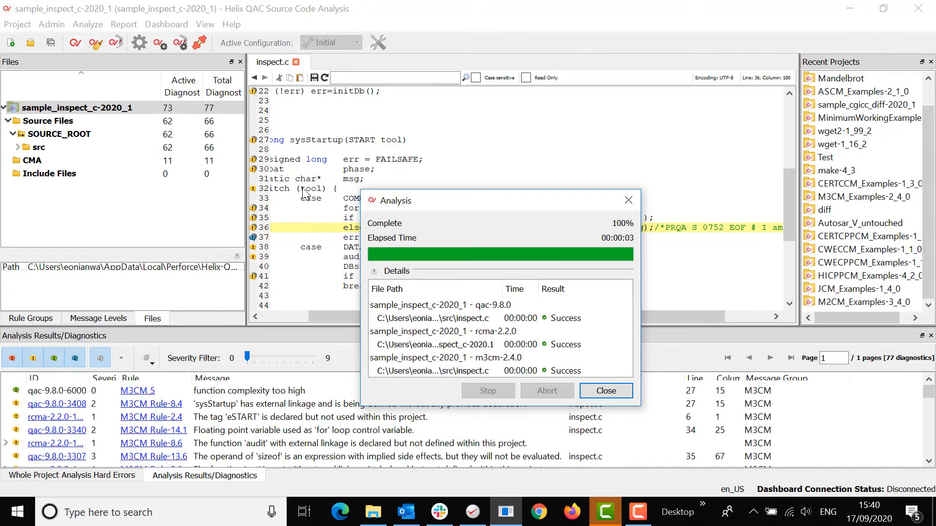
left_click(604, 391)
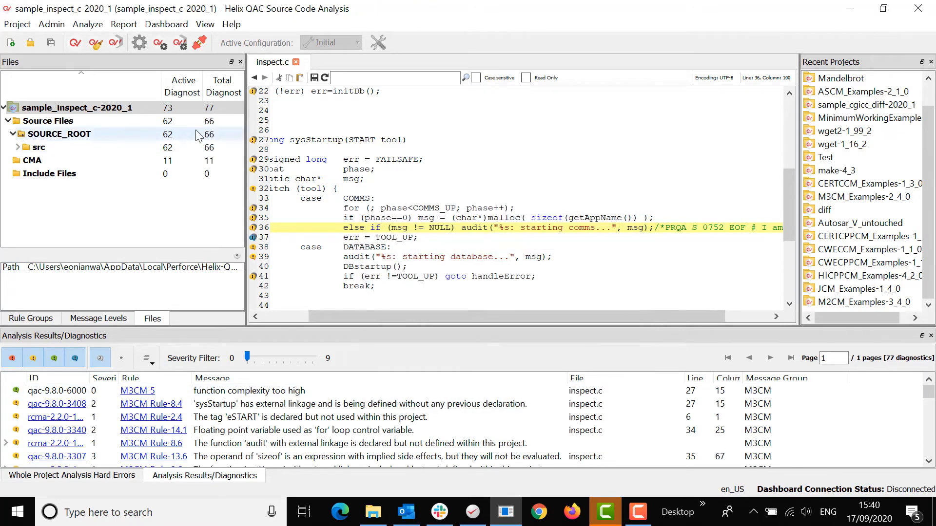
left_click(78, 108)
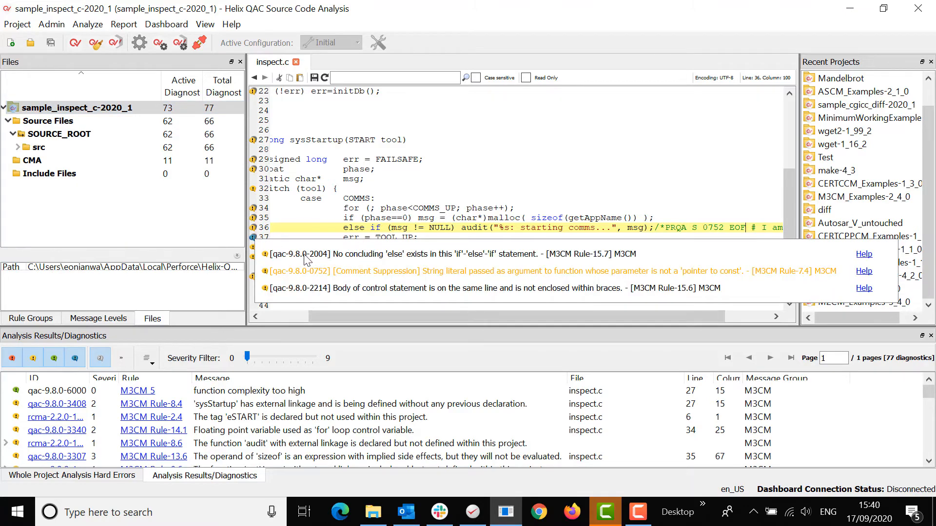
mouse_move(514, 255)
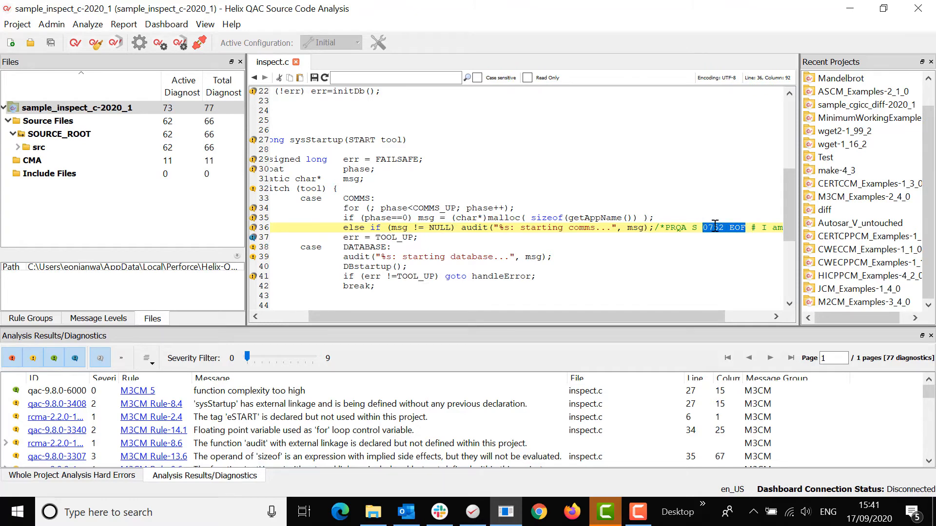
Change the comment to PRQA S ALL EOF, re-analyse, and confirm 49 active diagnostics
type("ALL")
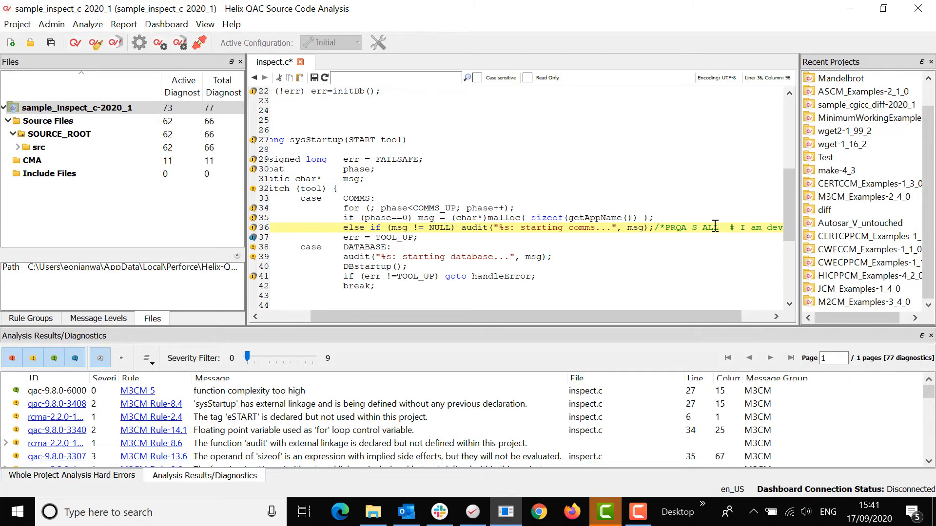
type("EOF")
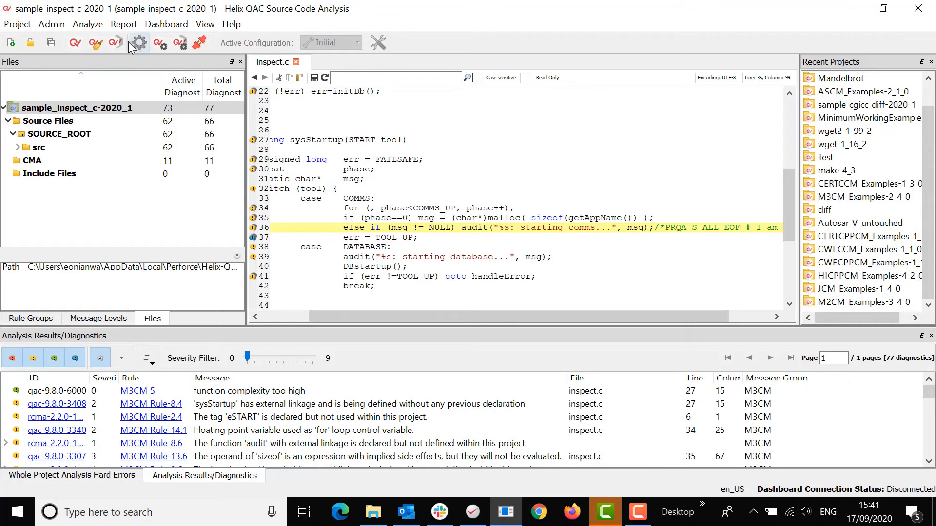
left_click(138, 42)
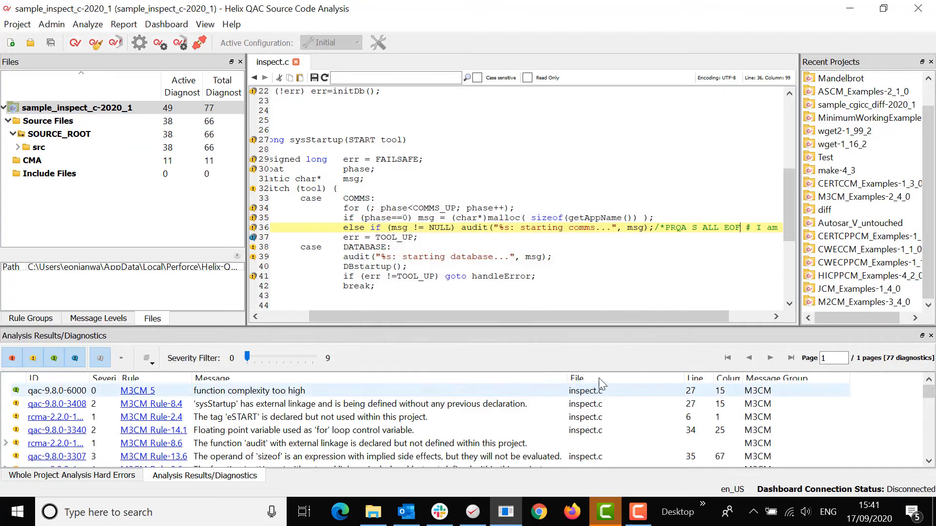
left_click(77, 108)
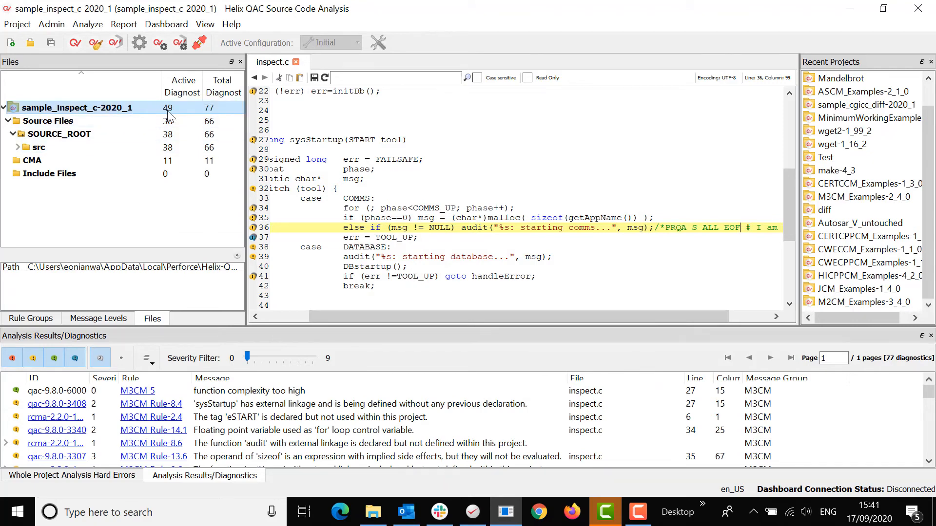